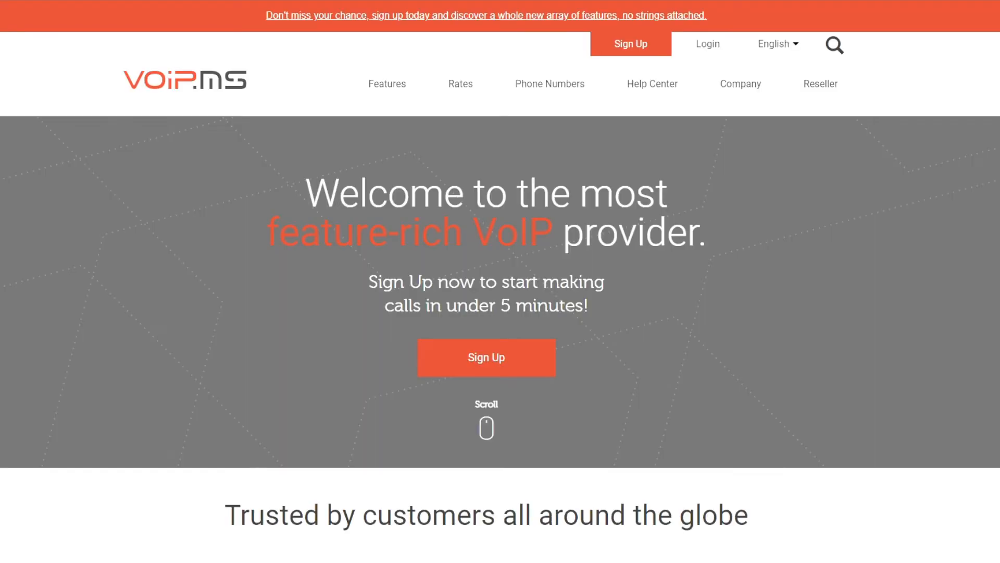
Sign in to the VoIP.ms portal with the 'voip' account credentials
{"action": "scroll", "scroll_direction": "down", "scroll_amount": 3}
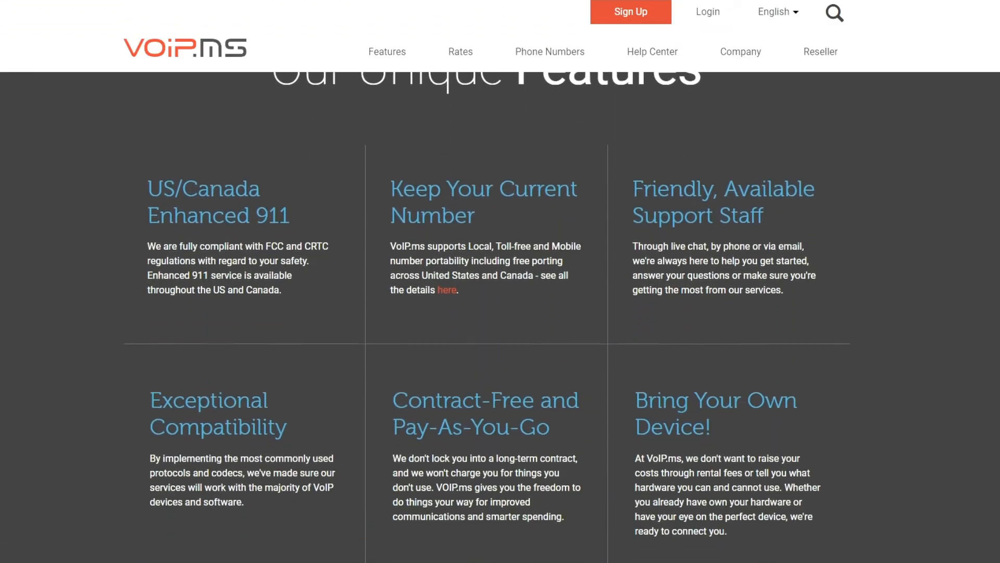
{"action": "scroll", "scroll_direction": "down", "scroll_amount": 3}
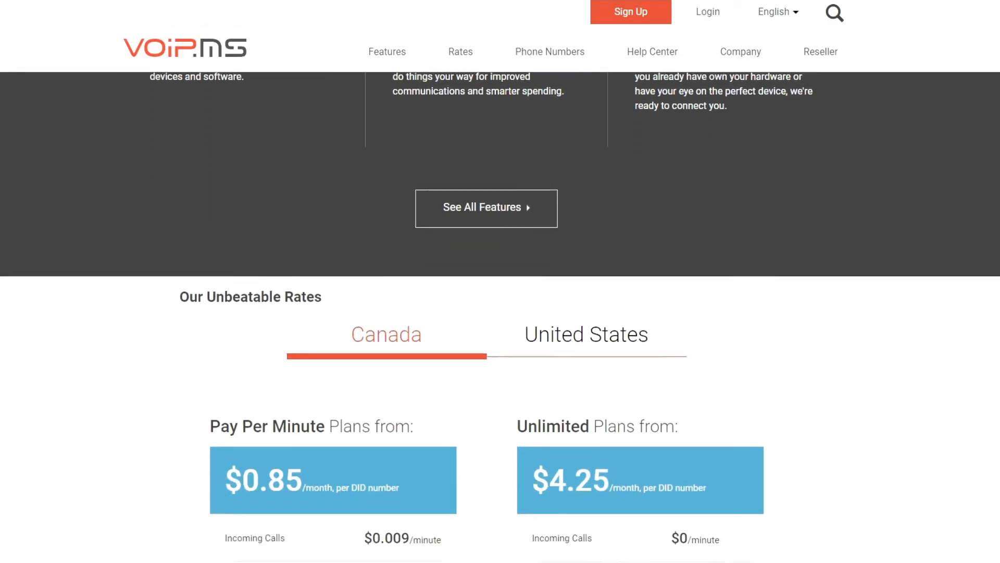
{"action": "scroll", "scroll_direction": "down", "scroll_amount": 3}
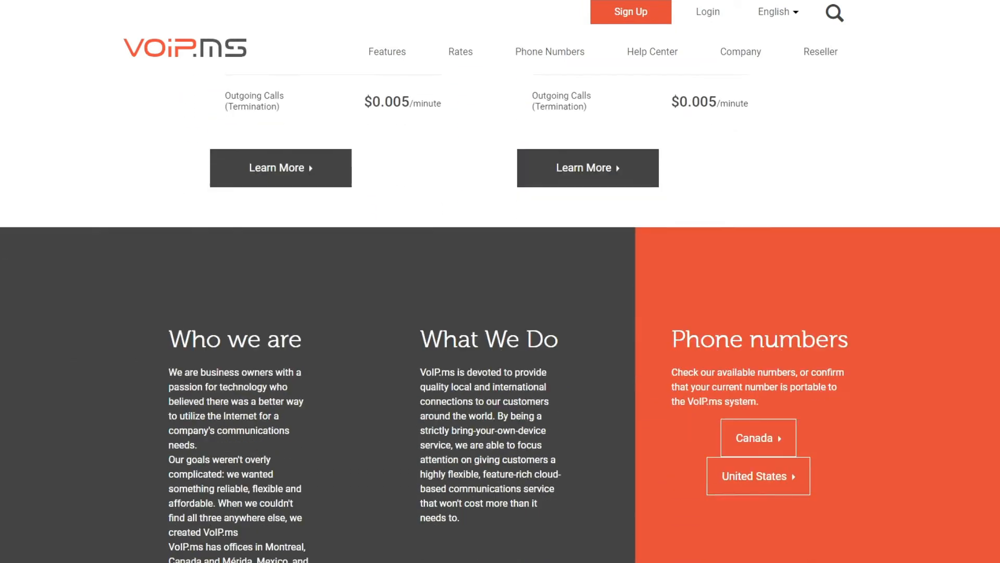
{"action": "scroll", "scroll_direction": "down", "scroll_amount": 3}
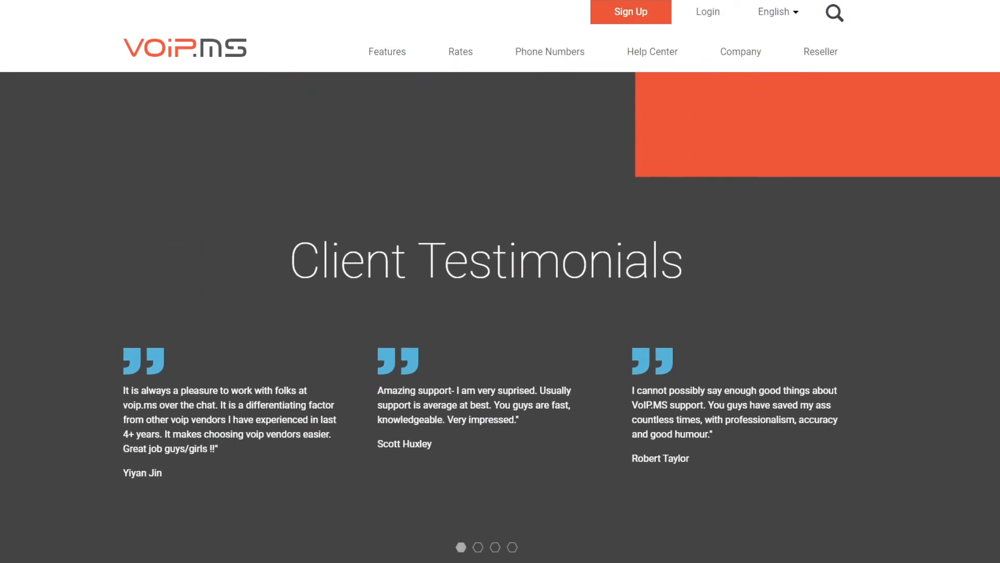
{"action": "scroll", "scroll_direction": "up", "scroll_amount": 3}
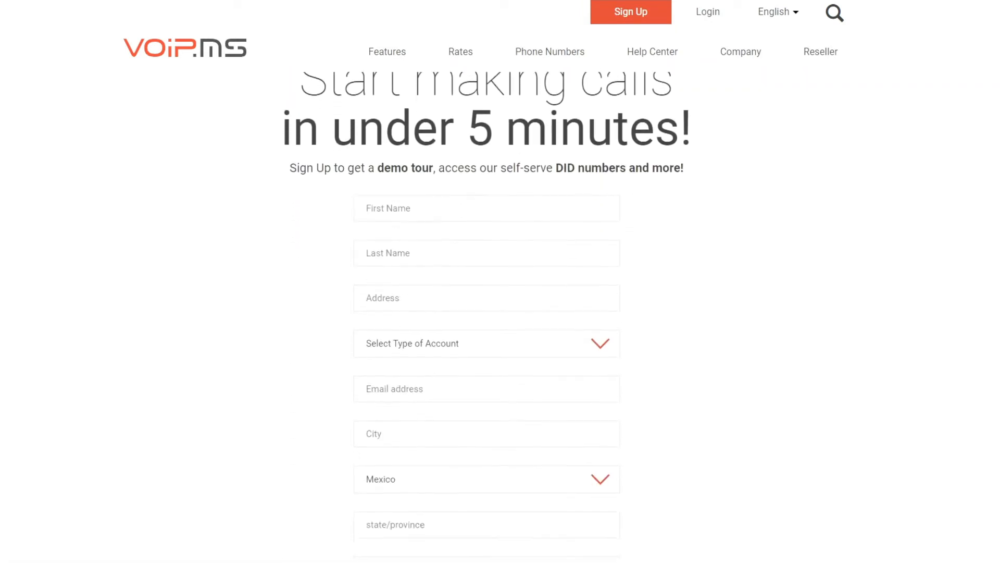
{"action": "scroll", "scroll_direction": "down", "scroll_amount": 3}
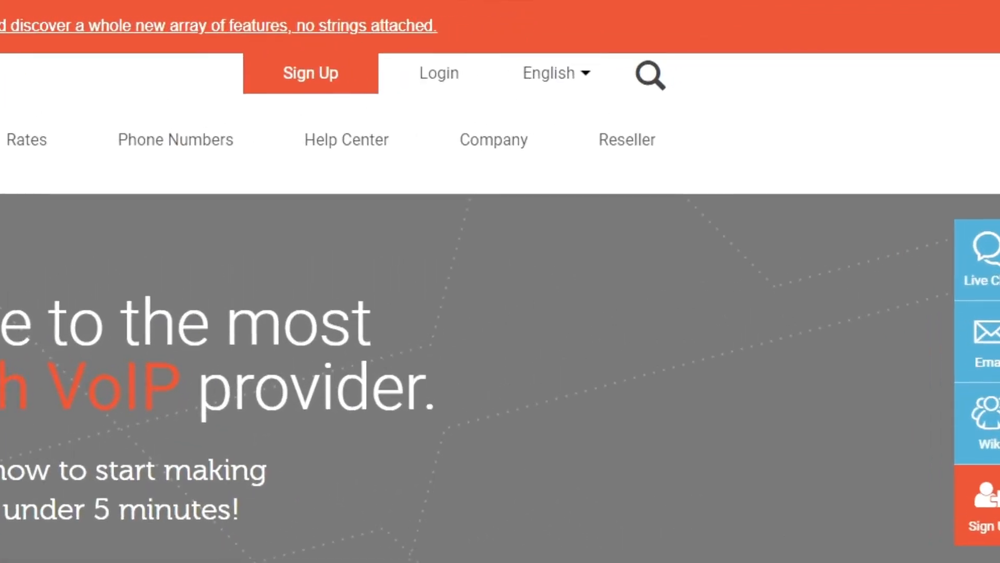
{"action": "left_click", "coordinate": [438, 73]}
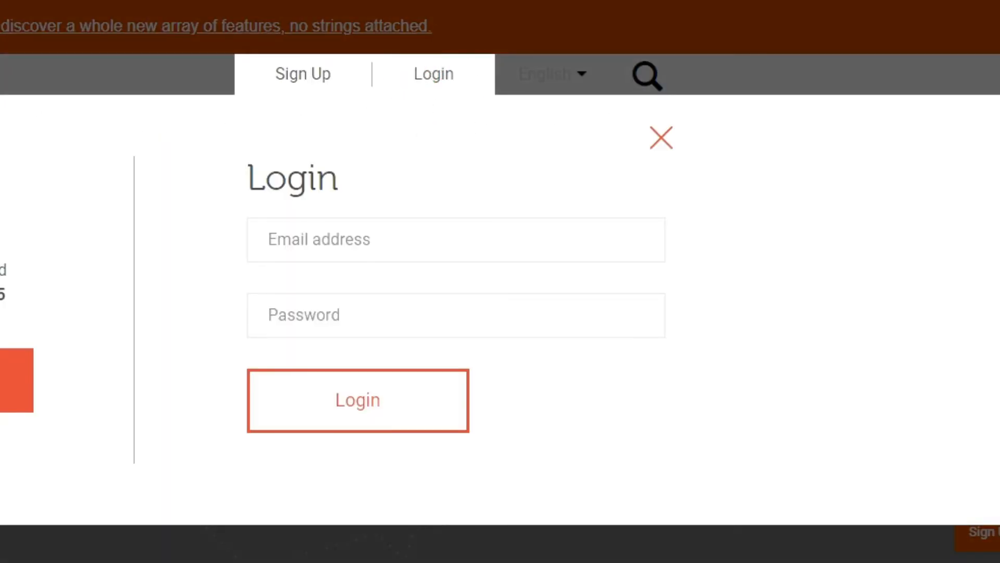
{"action": "type", "text": "voip"}
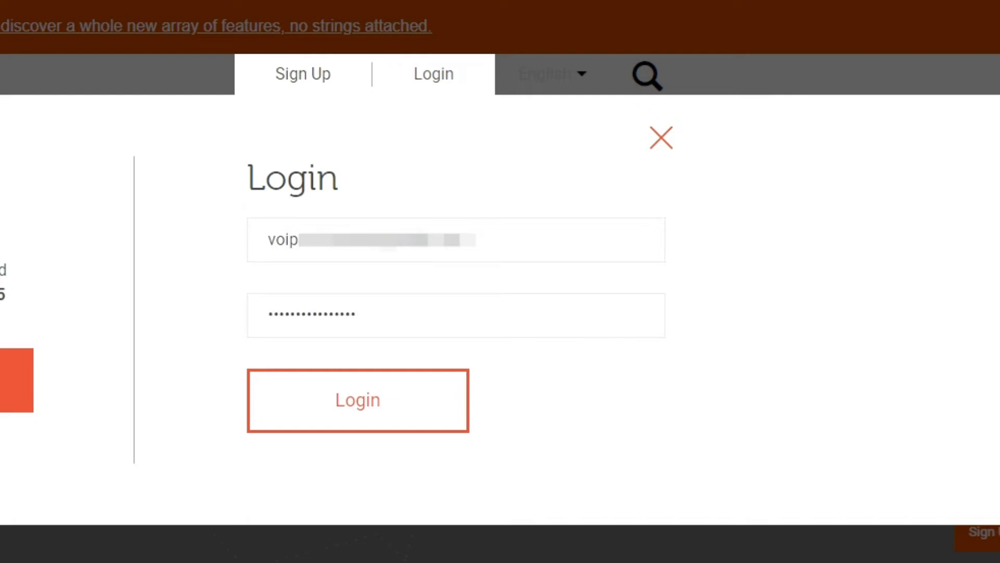
{"action": "left_click", "coordinate": [357, 400]}
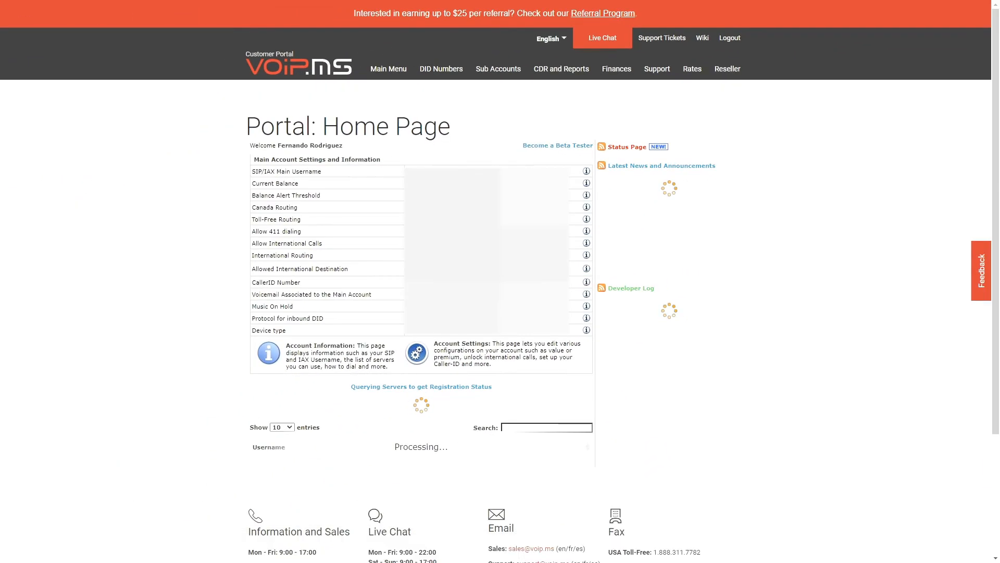
Go to Reseller Configuration from the Reseller menu
{"action": "left_click", "coordinate": [726, 69]}
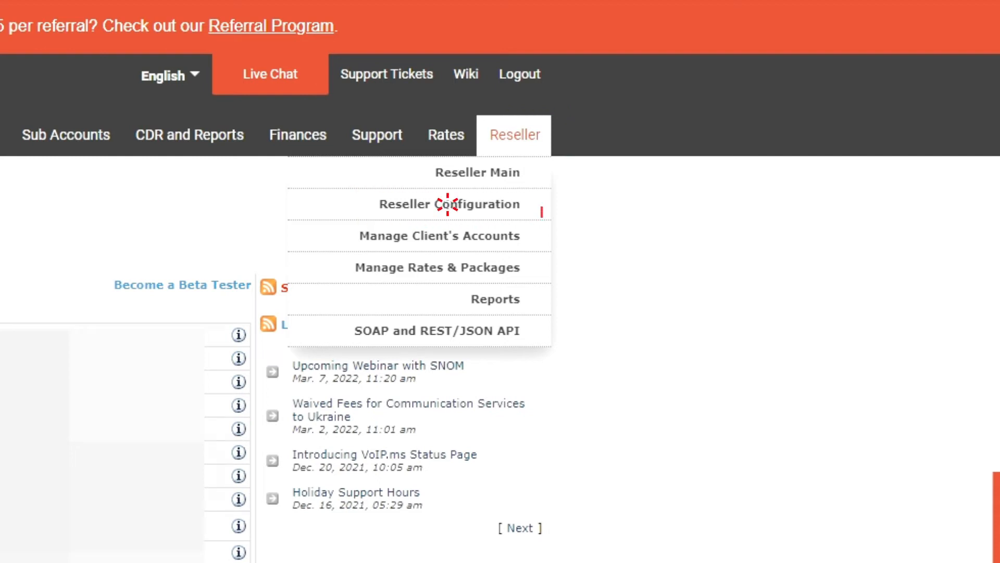
{"action": "left_click", "coordinate": [438, 204]}
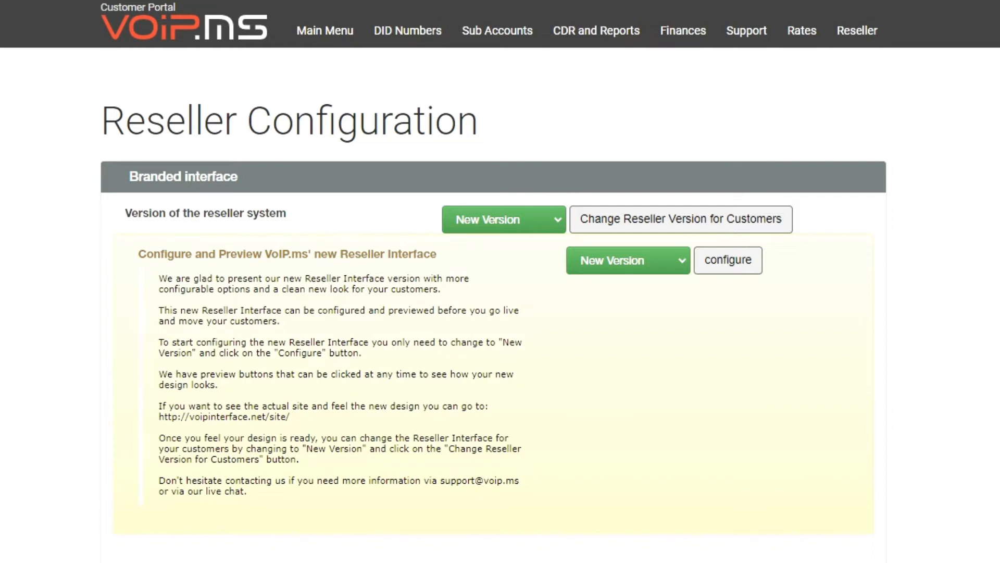
Configure the New Version interface and review the Interface and Access details with client URL
{"action": "left_click", "coordinate": [726, 259]}
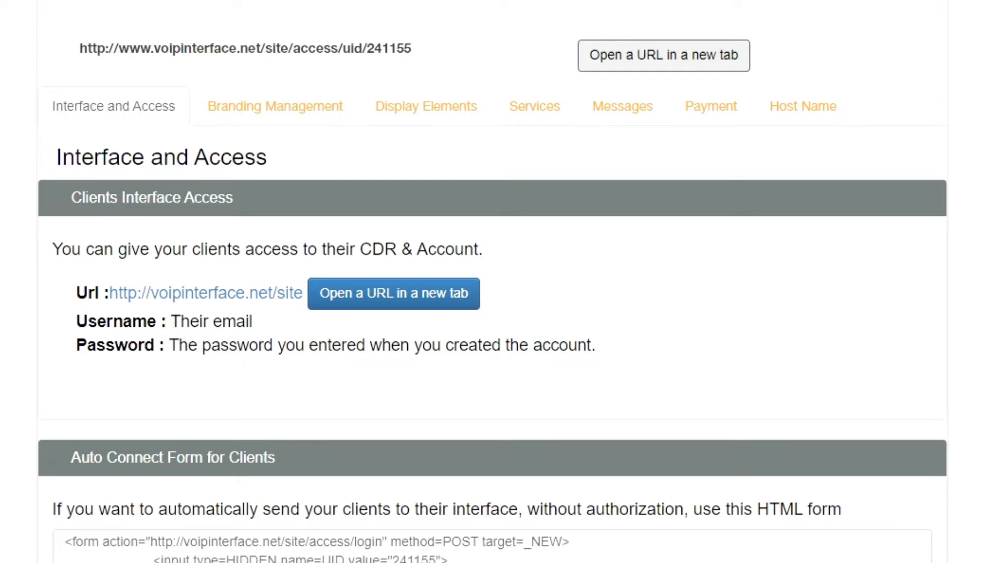
{"action": "scroll", "scroll_direction": "down", "scroll_amount": 3}
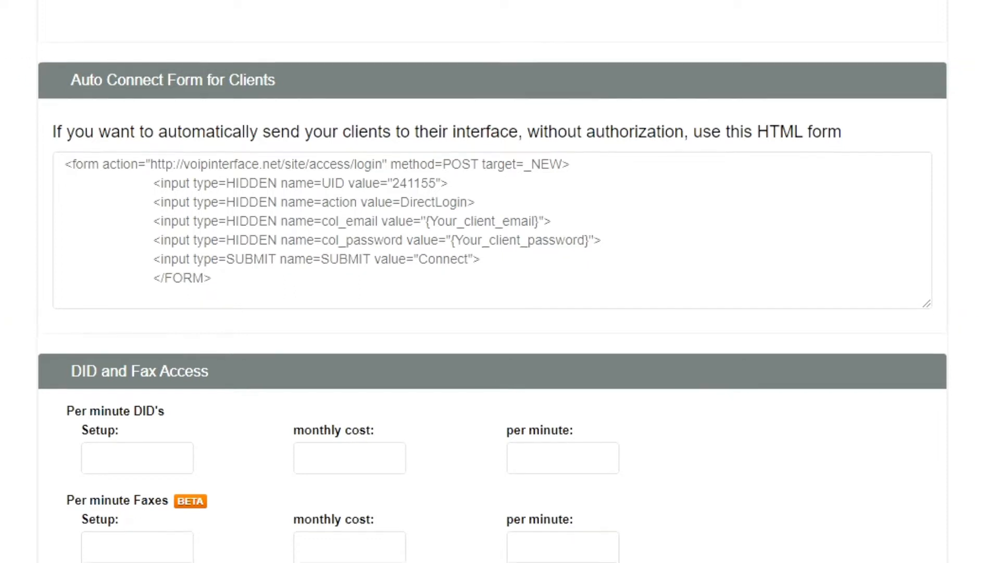
{"action": "scroll", "scroll_direction": "down", "scroll_amount": 3}
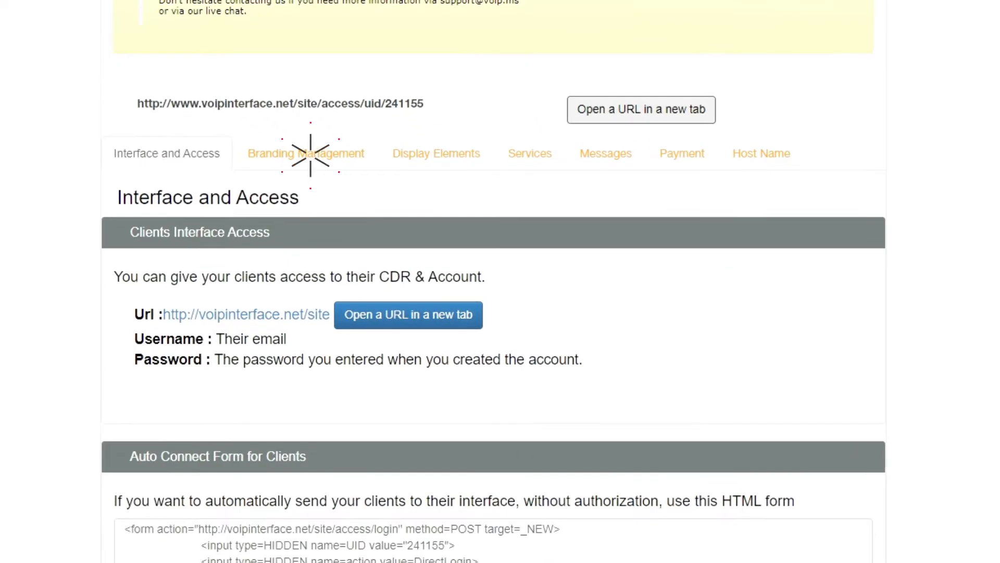
In Branding Management, select the portal Title field and preview how it looks
{"action": "left_click", "coordinate": [305, 153]}
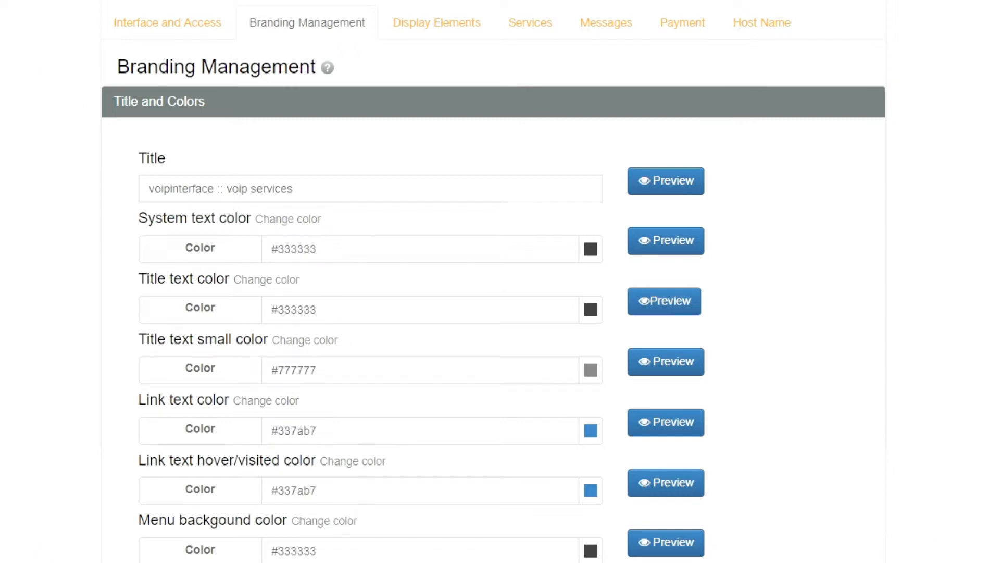
{"action": "double_click", "coordinate": [182, 188]}
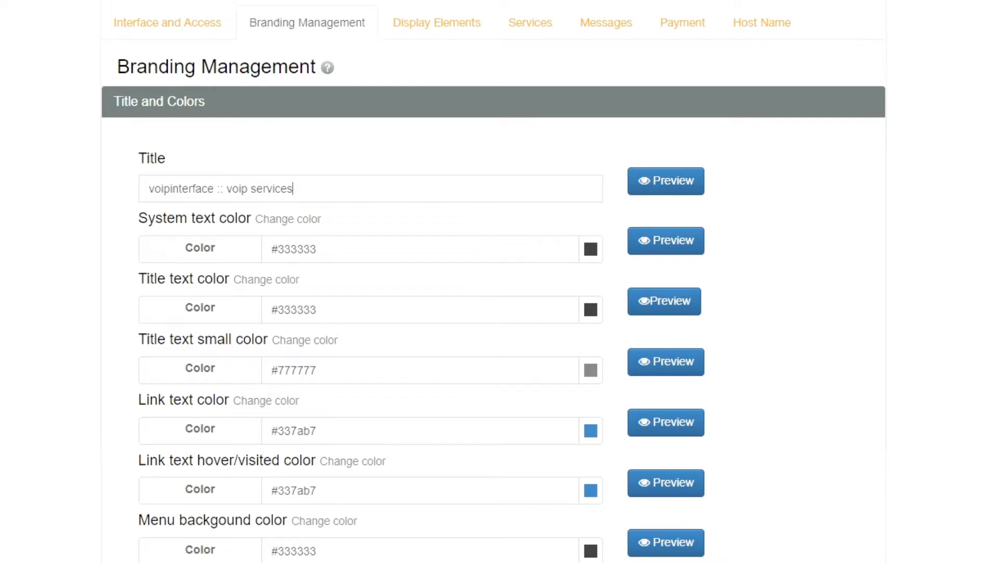
{"action": "left_click", "coordinate": [664, 181]}
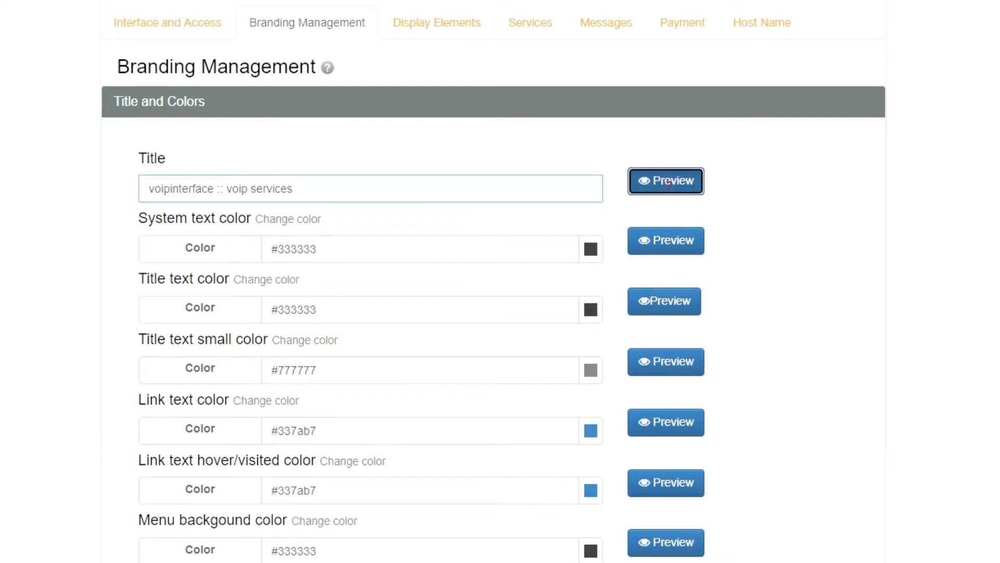
{"action": "left_click", "coordinate": [664, 182]}
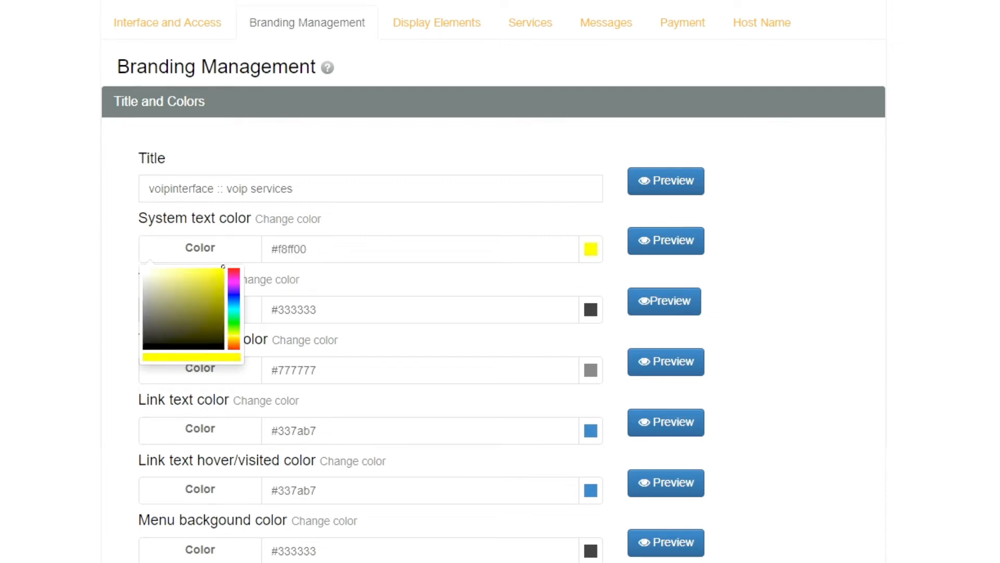
{"action": "left_click", "coordinate": [665, 241]}
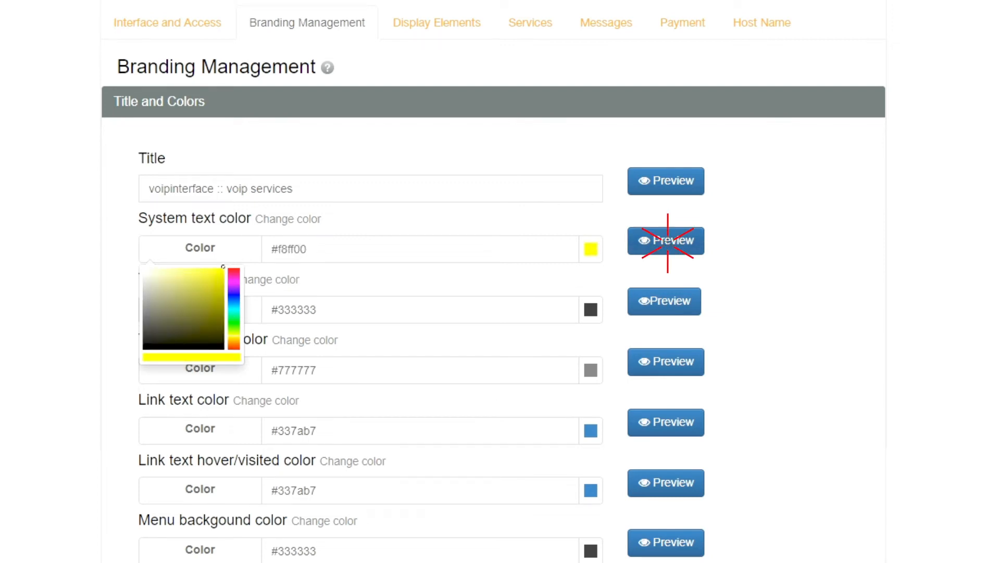
{"action": "left_click", "coordinate": [664, 241]}
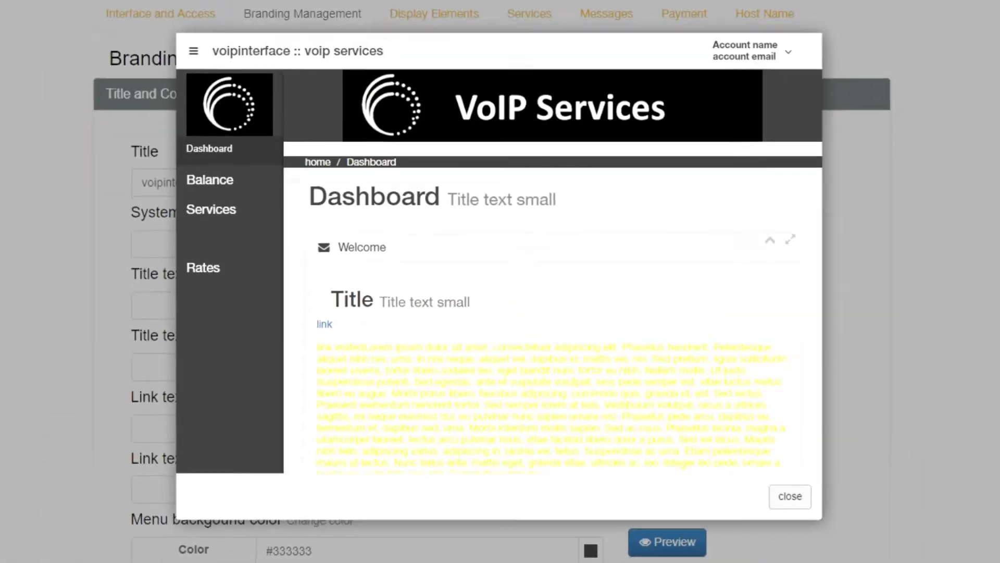
{"action": "left_click", "coordinate": [789, 497]}
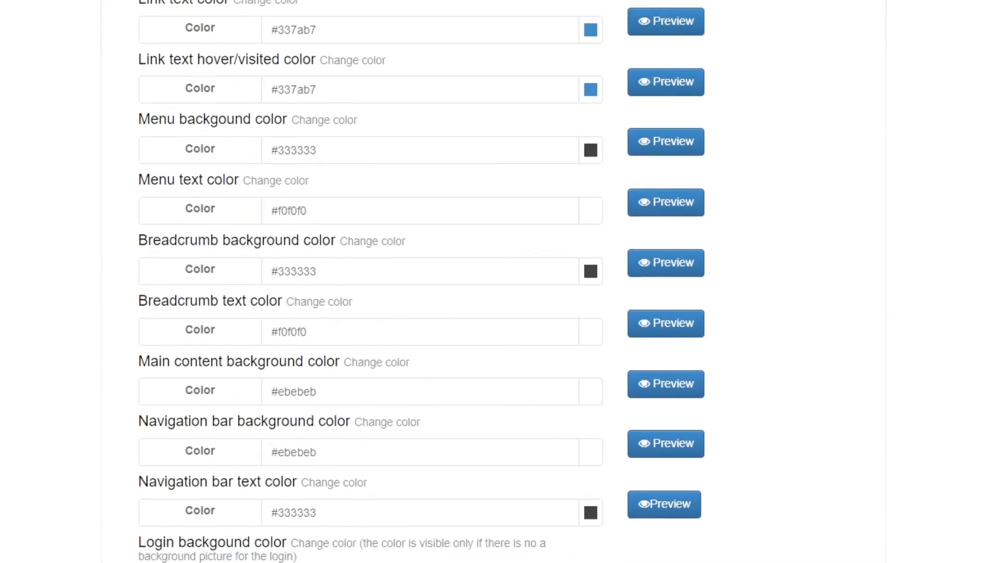
{"action": "scroll", "scroll_direction": "down", "scroll_amount": 3}
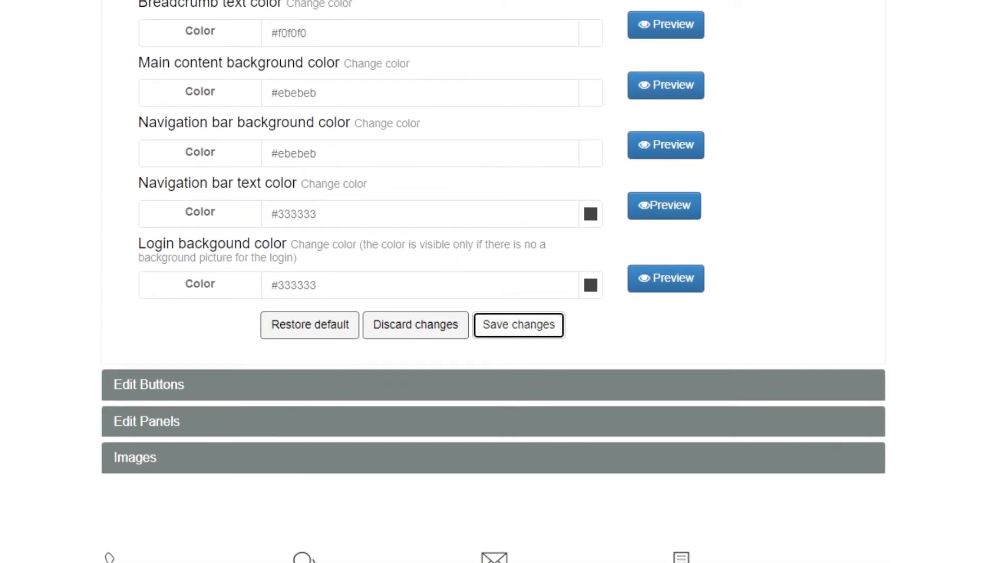
Save the branding colour changes and move down to the Edit Panels colour settings
{"action": "left_click", "coordinate": [149, 385]}
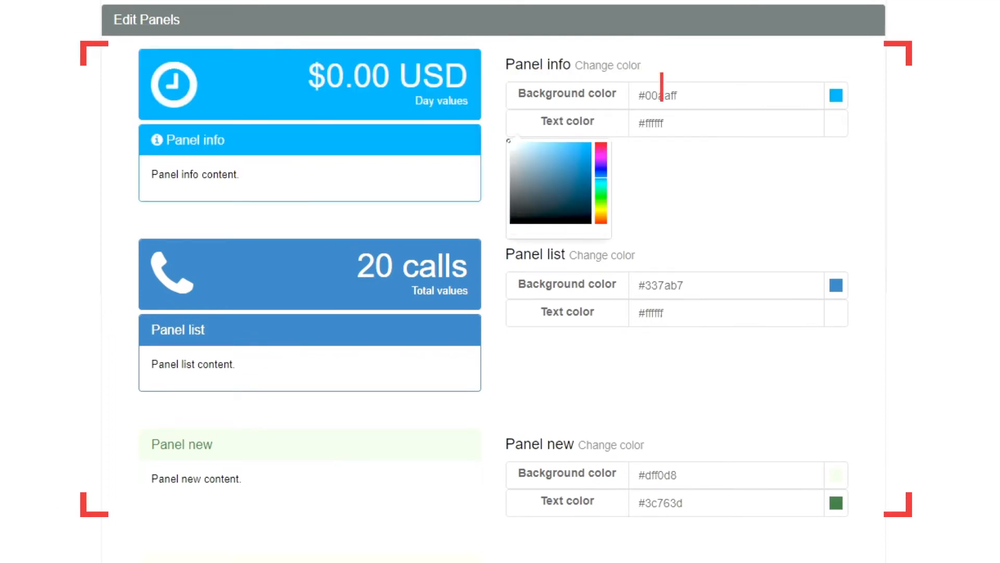
{"action": "scroll", "scroll_direction": "down", "scroll_amount": 3}
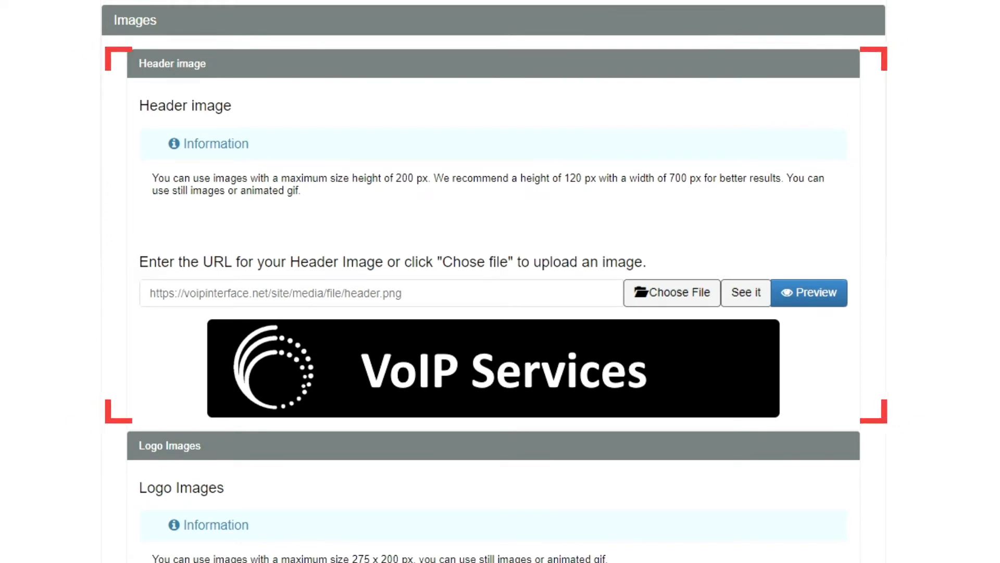
Keep the header.png banner as the header image, cancelling the file picker, and preview it
{"action": "scroll", "scroll_direction": "down", "scroll_amount": 3}
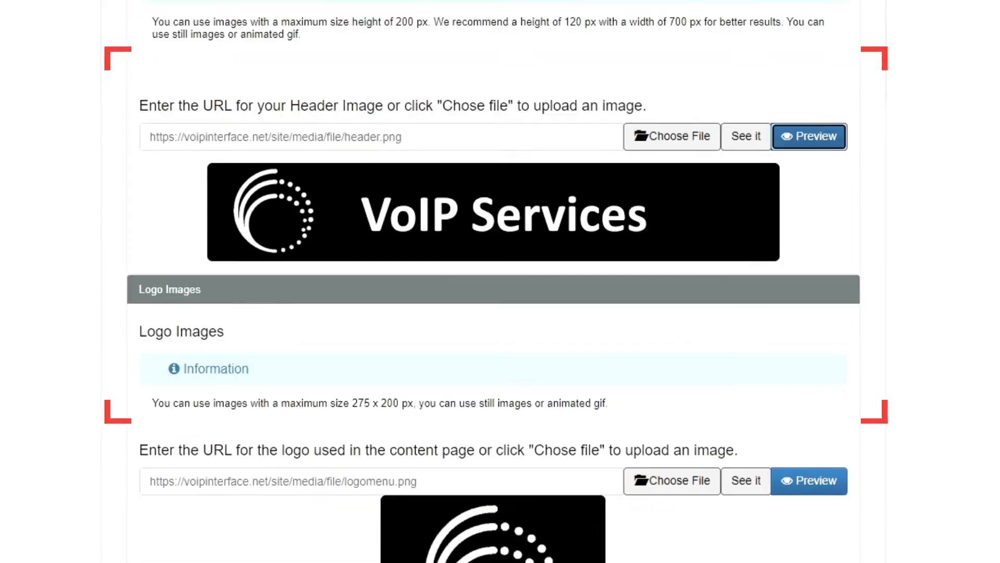
{"action": "scroll", "scroll_direction": "down", "scroll_amount": 3}
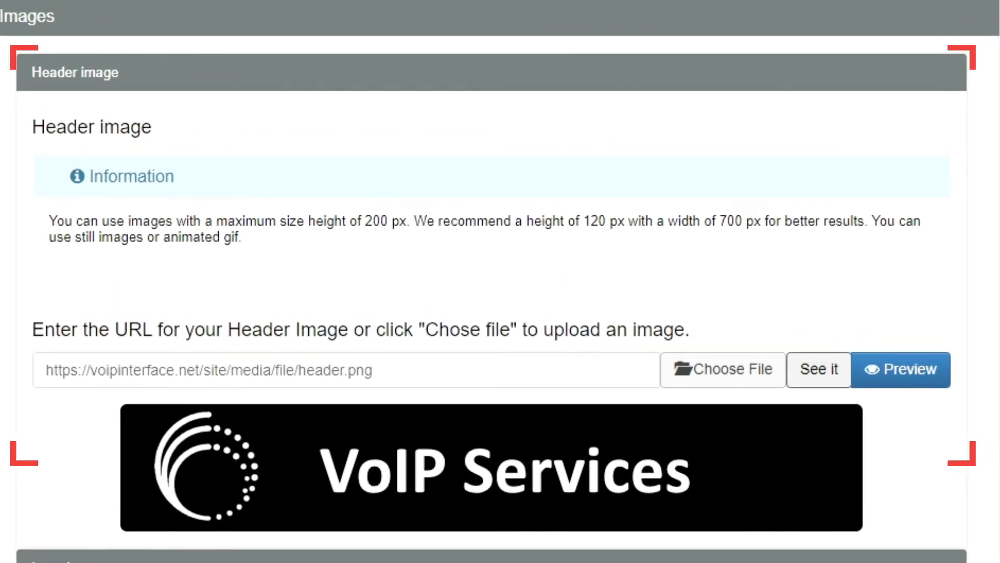
{"action": "left_click", "coordinate": [721, 369]}
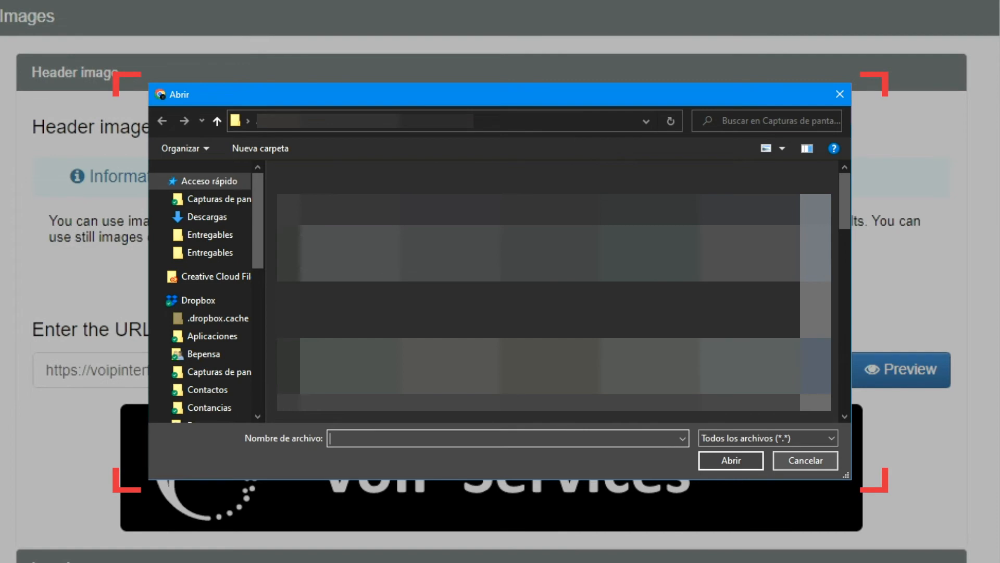
{"action": "left_click", "coordinate": [804, 460]}
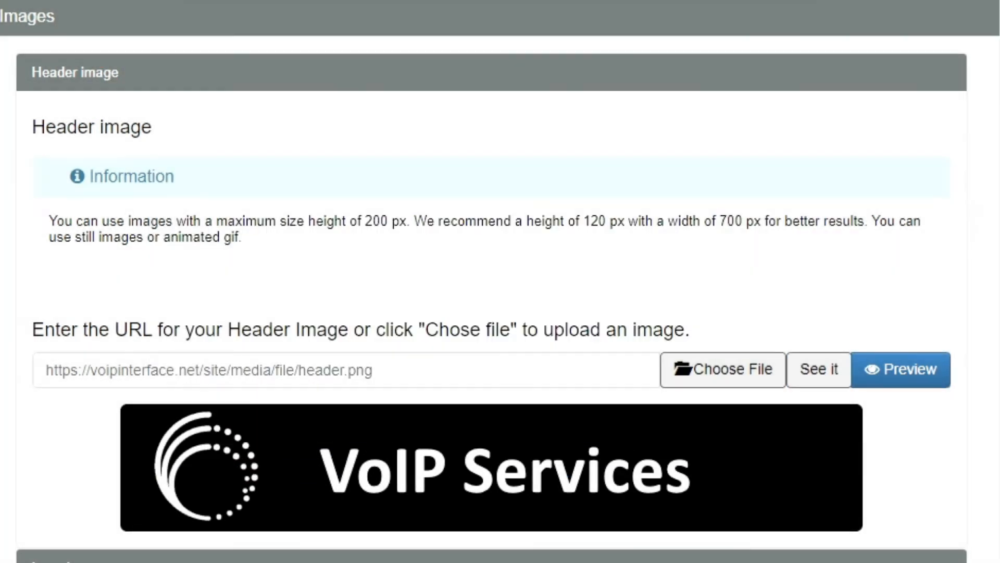
{"action": "left_click", "coordinate": [900, 369]}
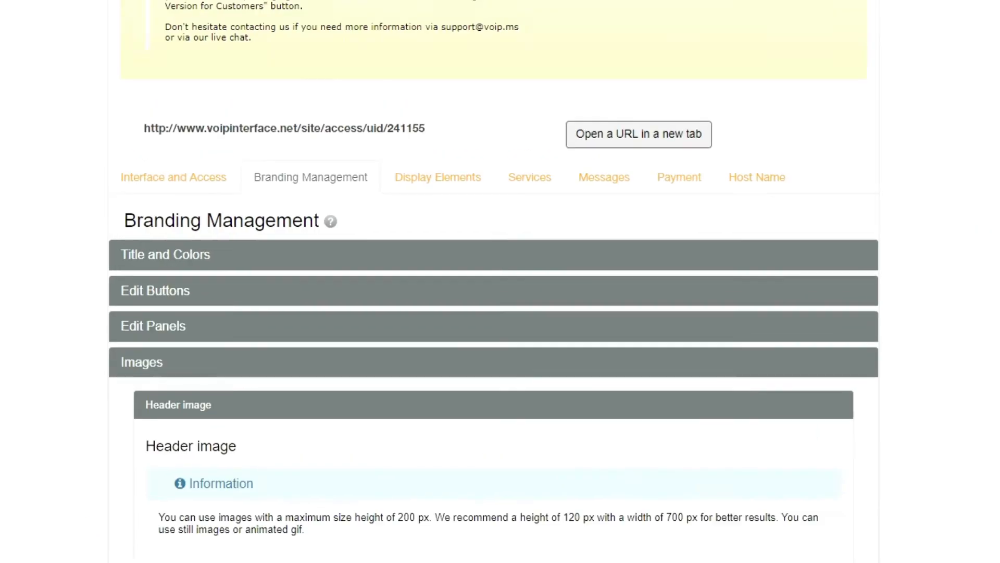
Review Display Elements: password display Yes, reset password No, and Signup Form fields
{"action": "left_click", "coordinate": [438, 177]}
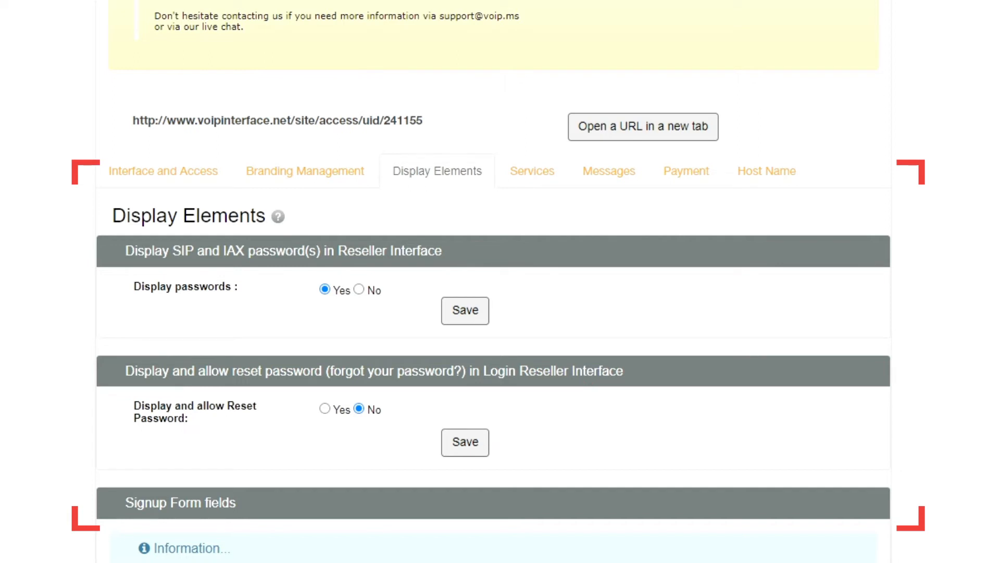
{"action": "scroll", "scroll_direction": "down", "scroll_amount": 3}
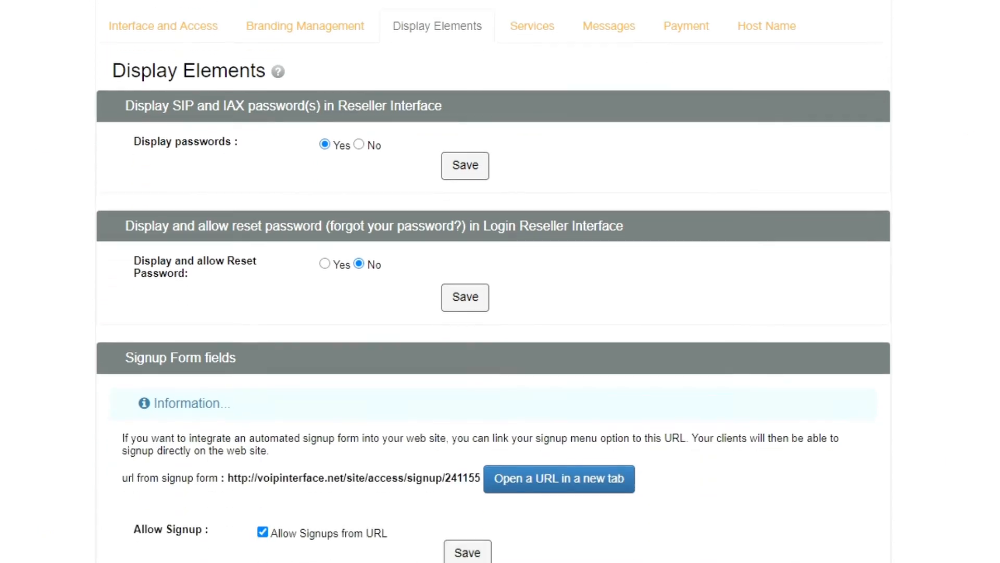
{"action": "scroll", "scroll_direction": "down", "scroll_amount": 3}
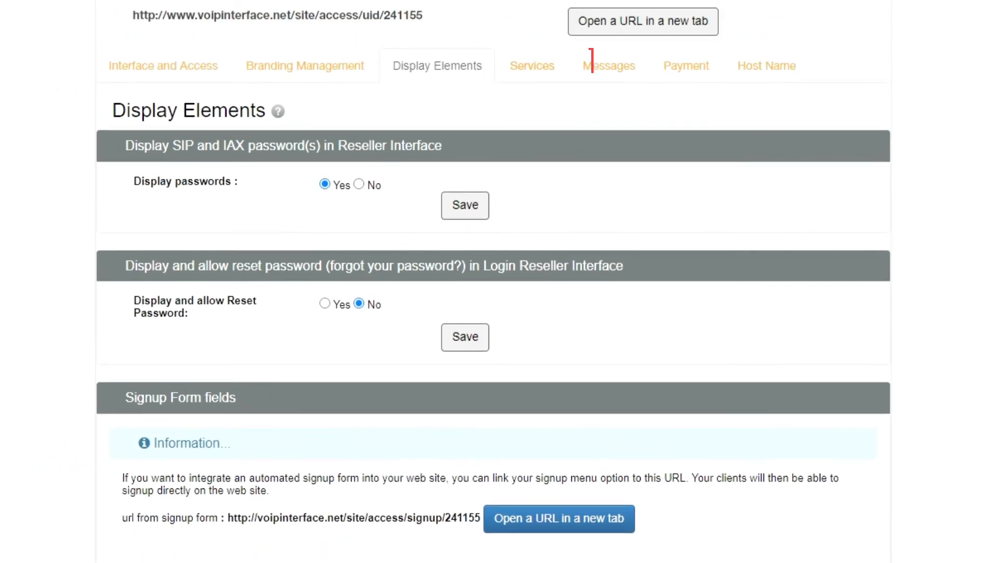
In Services, leave the client view set to Standard View
{"action": "left_click", "coordinate": [532, 65]}
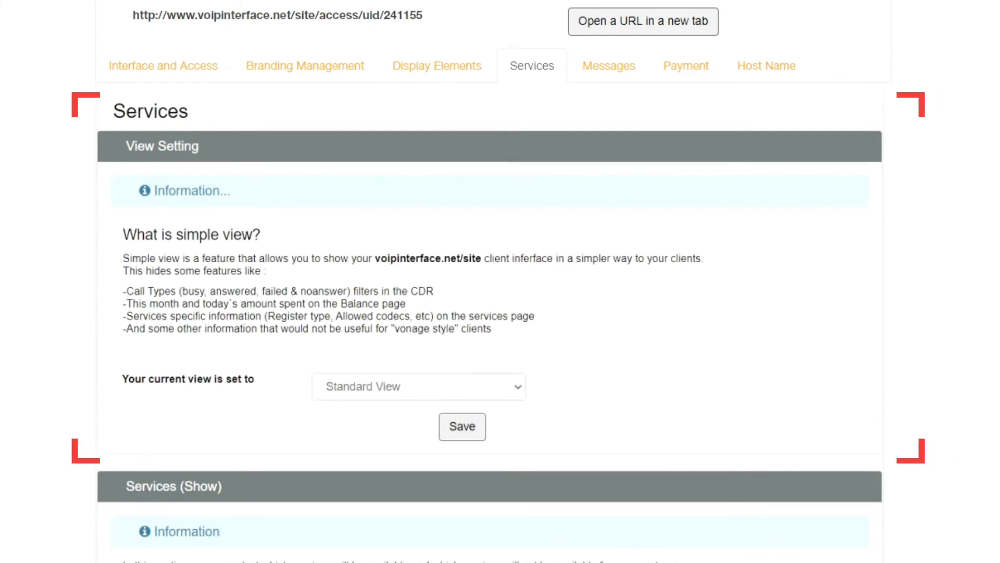
{"action": "left_click", "coordinate": [417, 385]}
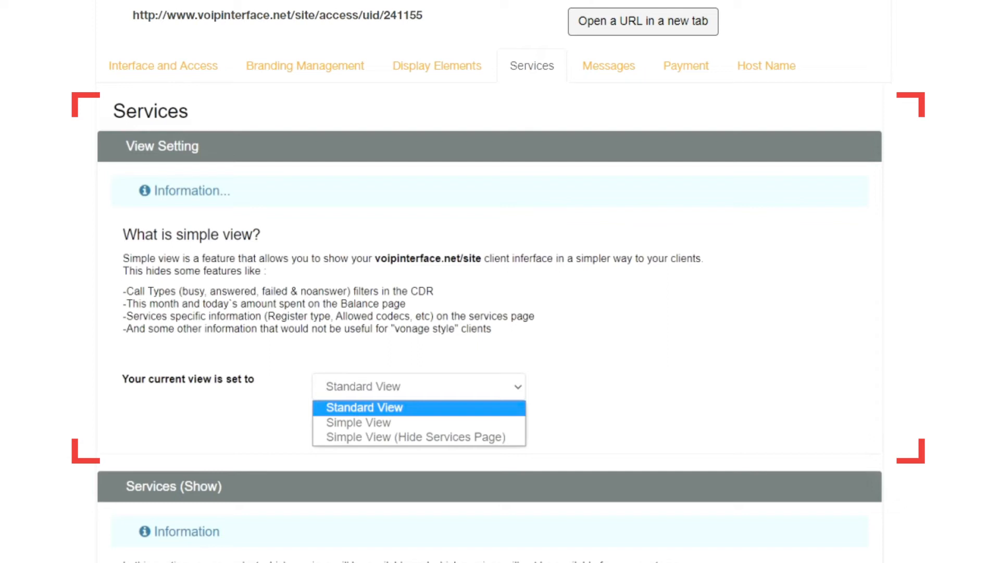
{"action": "left_click", "coordinate": [363, 407]}
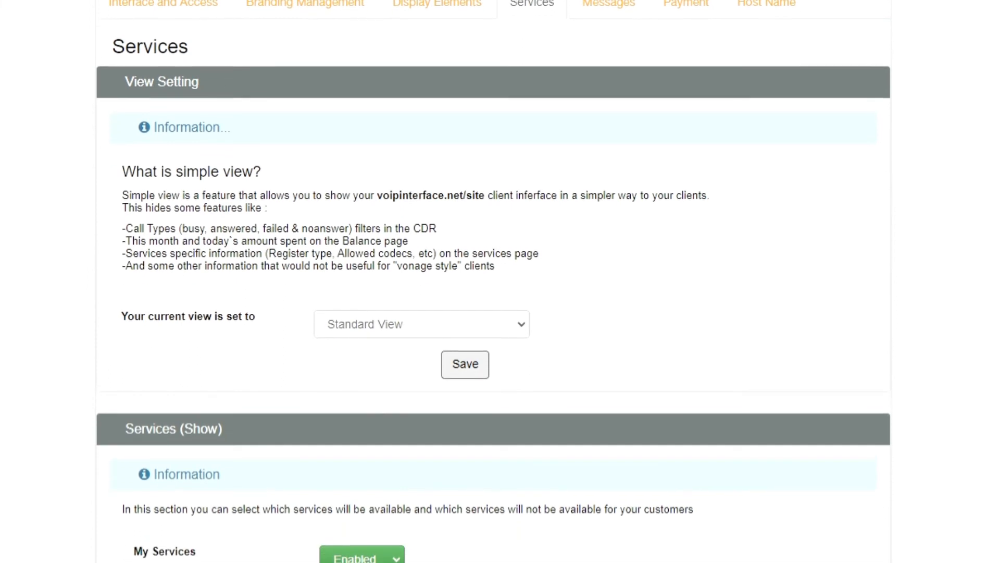
Set IVR and Queues to Disabled for customers and save the service list
{"action": "scroll", "scroll_direction": "down", "scroll_amount": 3}
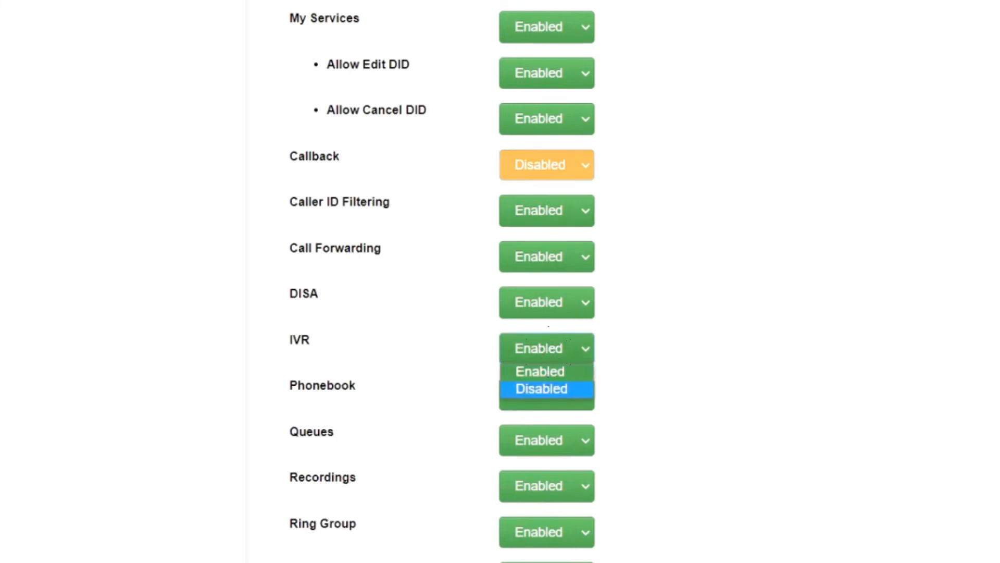
{"action": "left_click", "coordinate": [541, 389]}
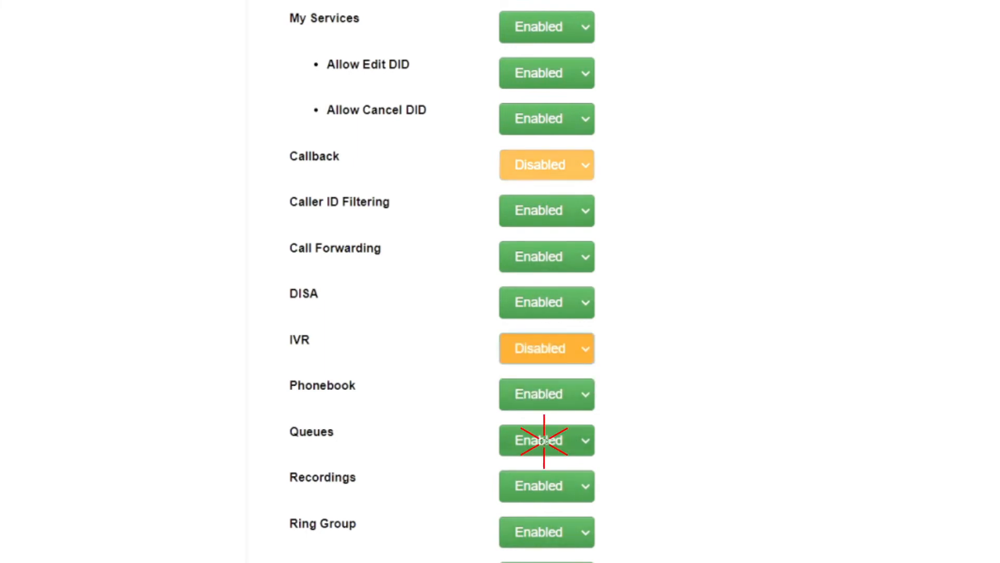
{"action": "left_click", "coordinate": [545, 440]}
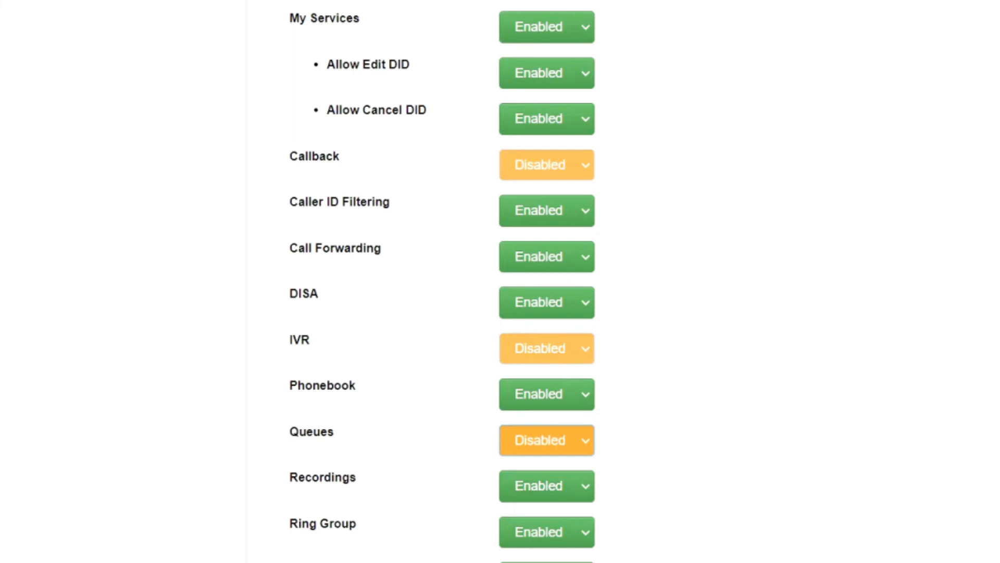
{"action": "scroll", "scroll_direction": "down", "scroll_amount": 3}
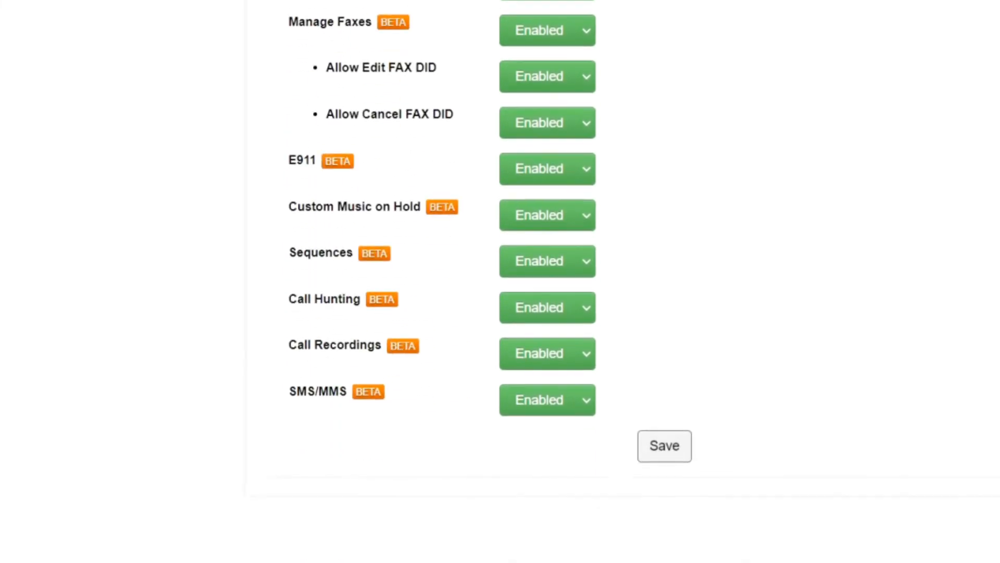
{"action": "scroll", "scroll_direction": "down", "scroll_amount": 3}
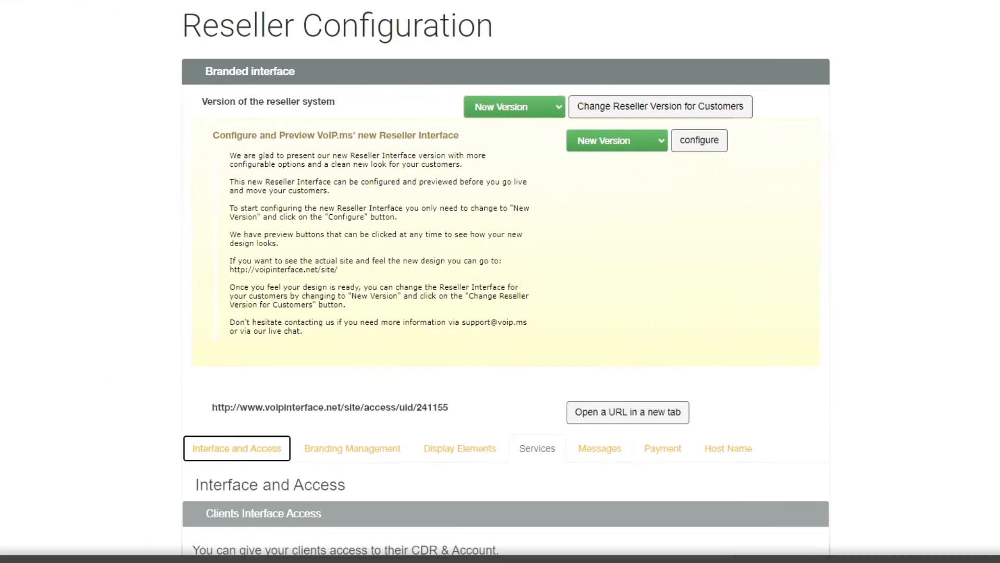
{"action": "left_click", "coordinate": [538, 448]}
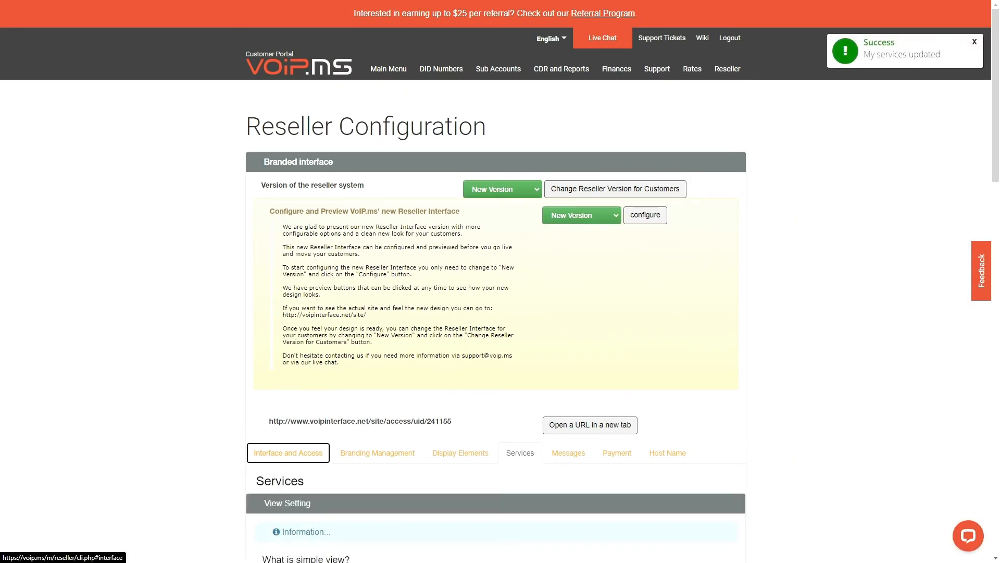
In Messages, enter the Low Balance Email title 'This is a low balance email' and save it
{"action": "scroll", "scroll_direction": "down", "scroll_amount": 3}
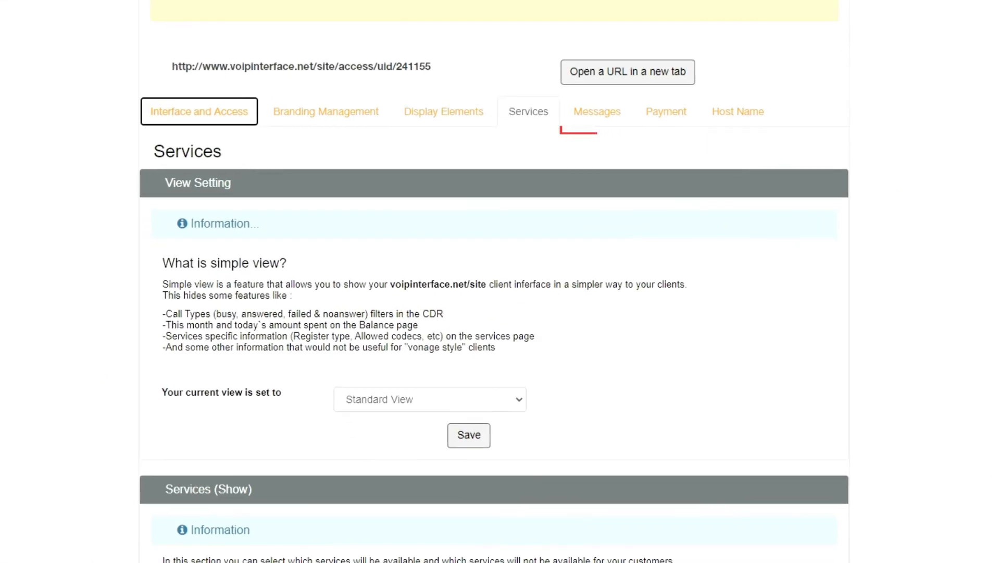
{"action": "left_click", "coordinate": [596, 112]}
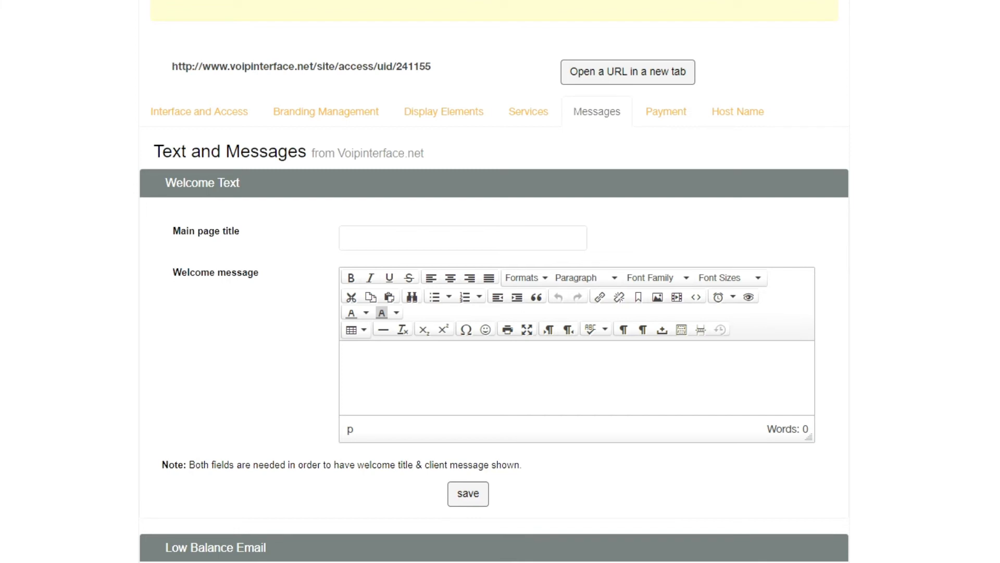
{"action": "scroll", "scroll_direction": "down", "scroll_amount": 3}
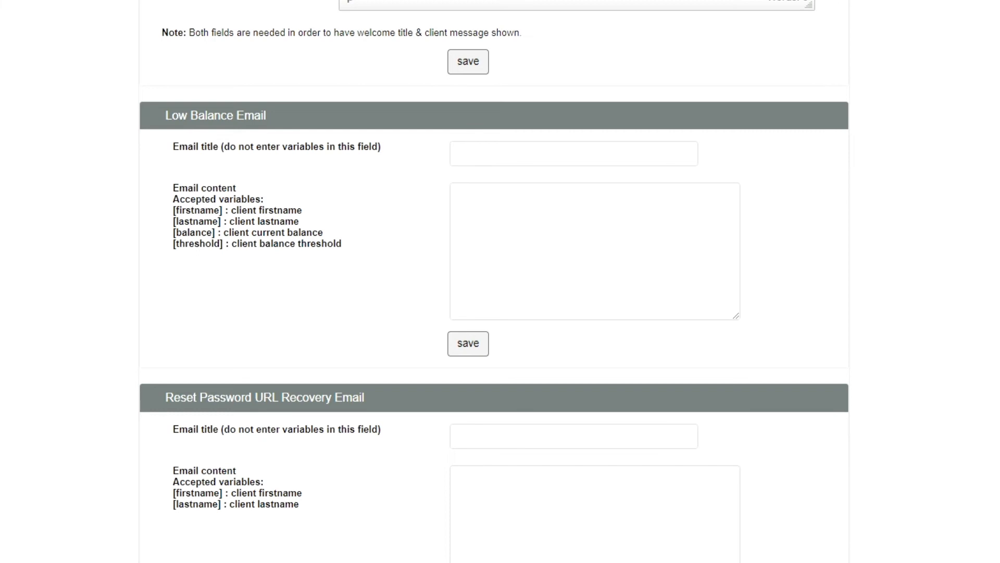
{"action": "left_click", "coordinate": [573, 153]}
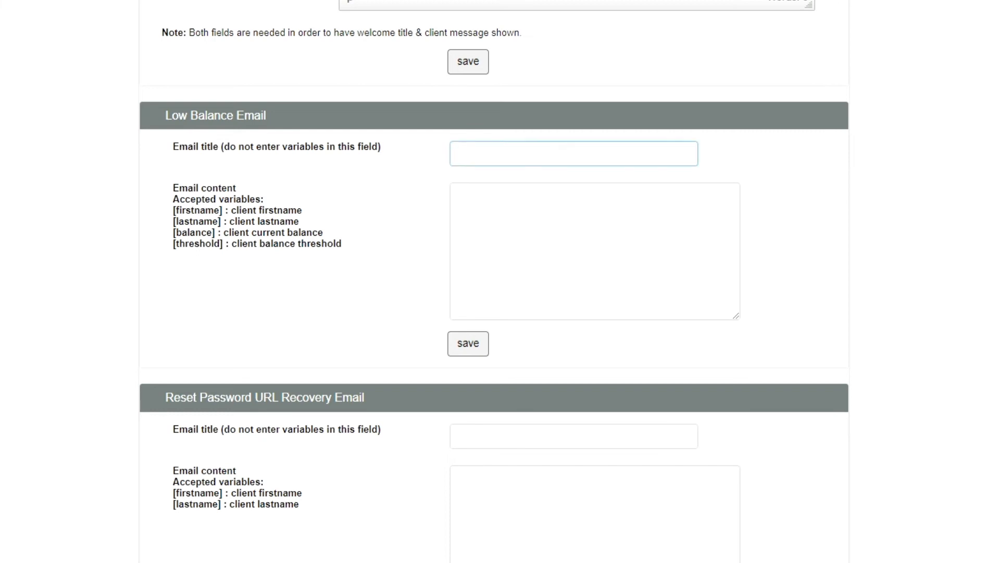
{"action": "type", "text": "This is a low"}
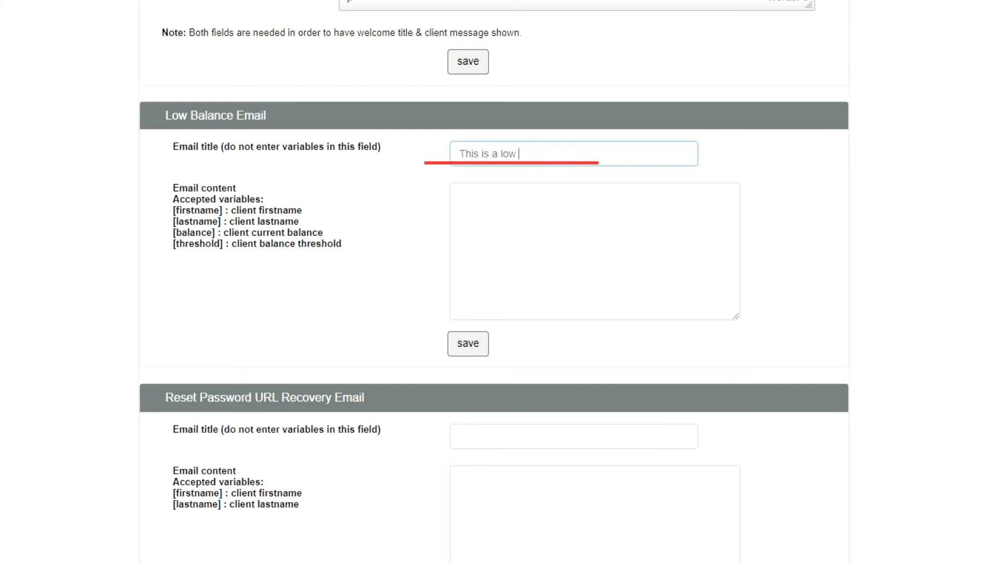
{"action": "type", "text": "balance email"}
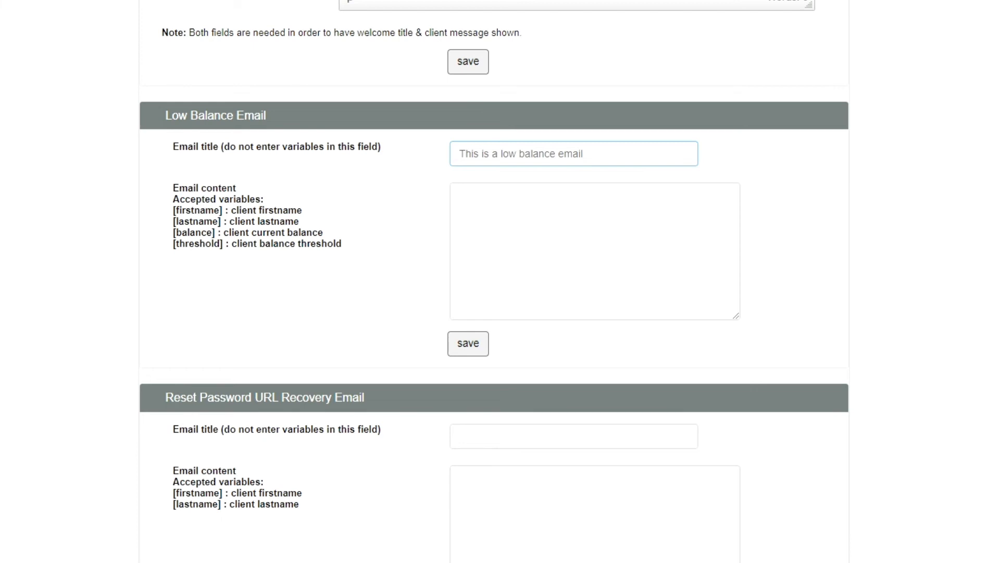
{"action": "left_click", "coordinate": [573, 153]}
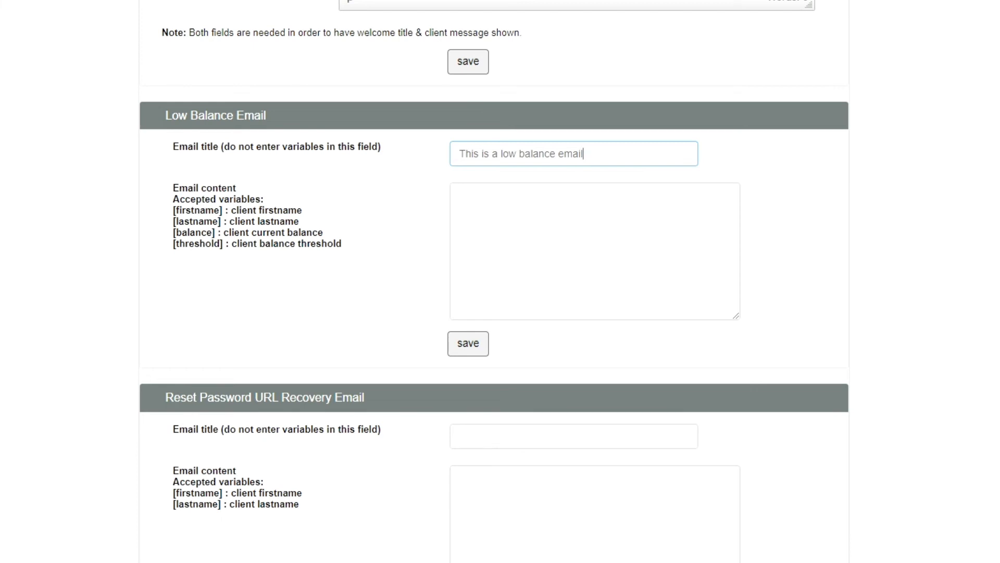
{"action": "left_click", "coordinate": [468, 343]}
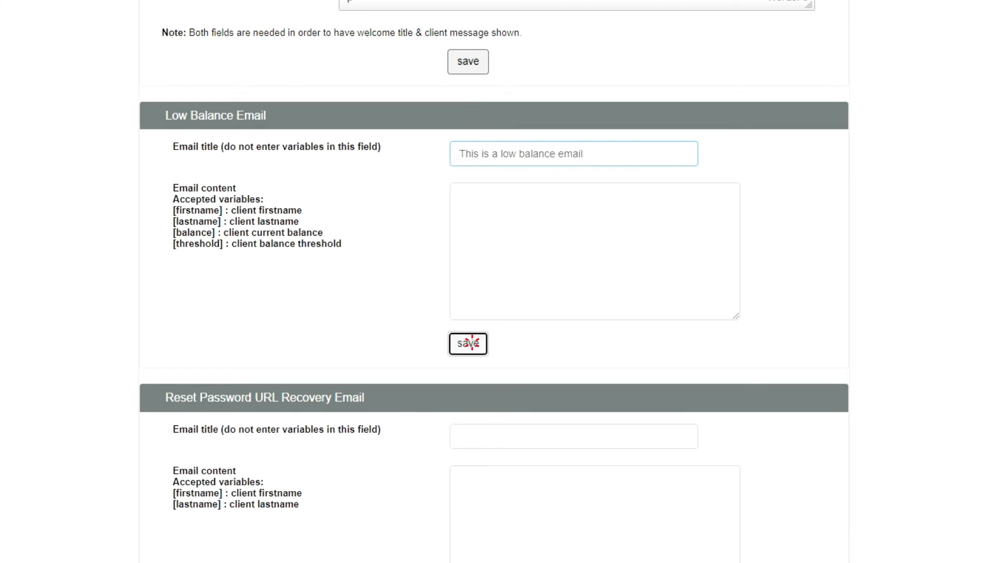
{"action": "left_click", "coordinate": [467, 343]}
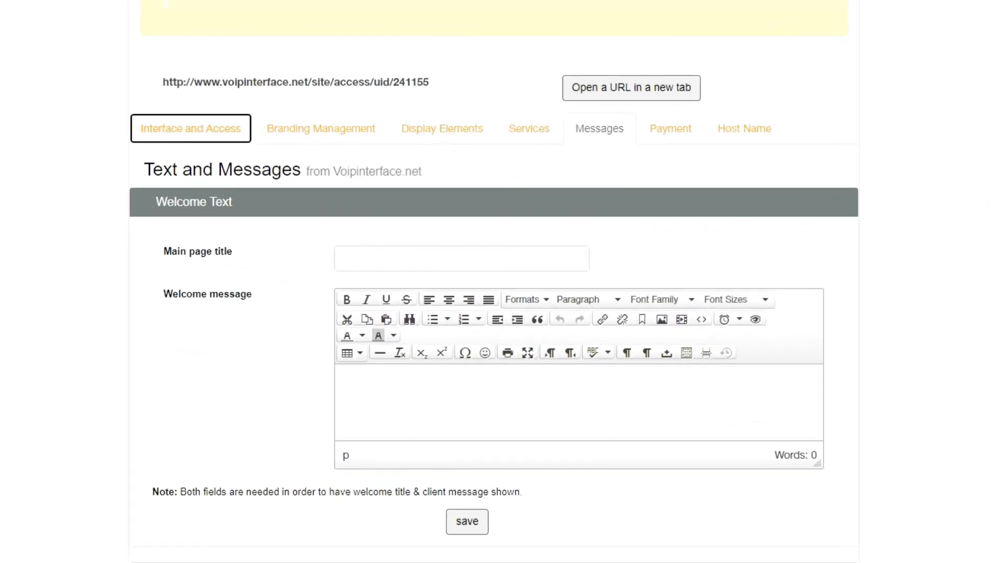
Review the Paypal Integration payment options, then view the Host Name settings
{"action": "left_click", "coordinate": [669, 128]}
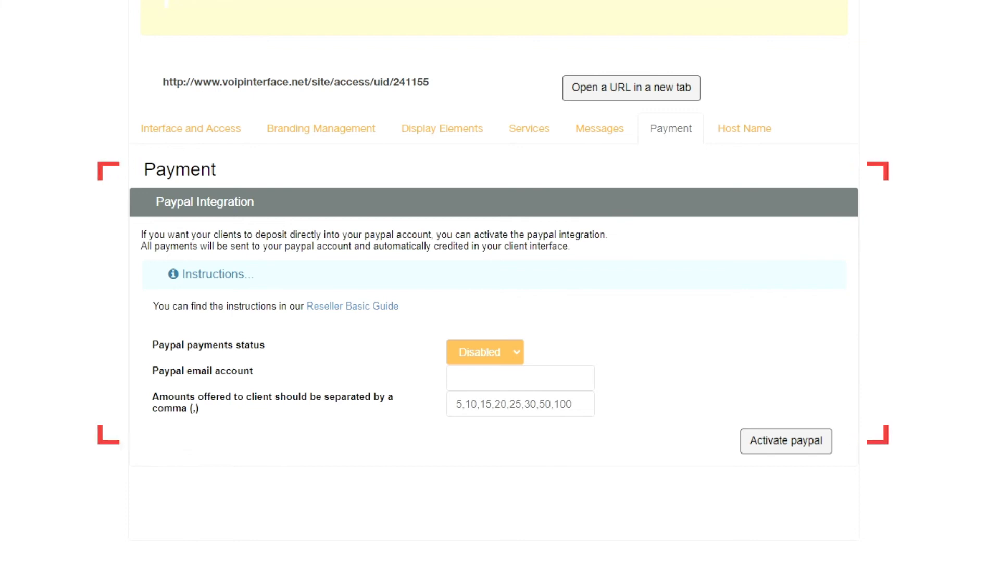
{"action": "left_click", "coordinate": [742, 129]}
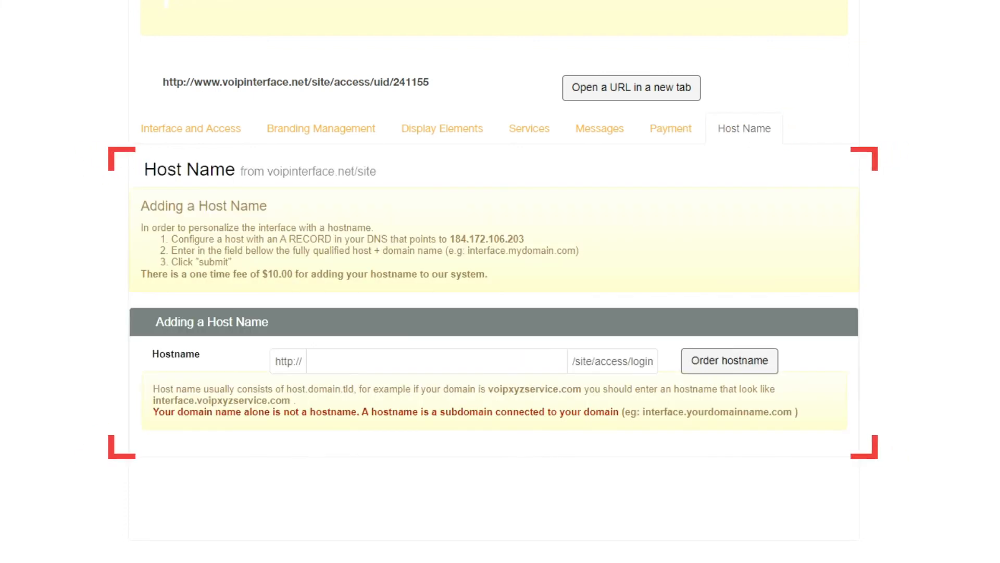